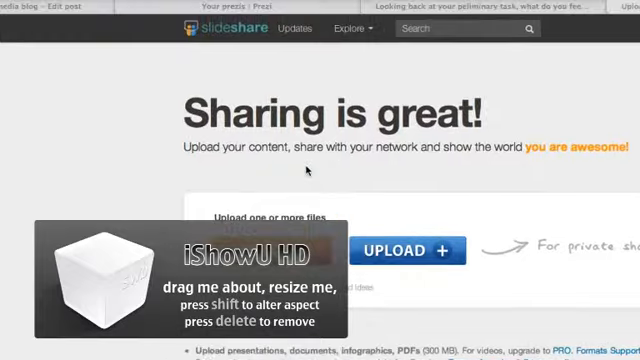
scroll("down", 3)
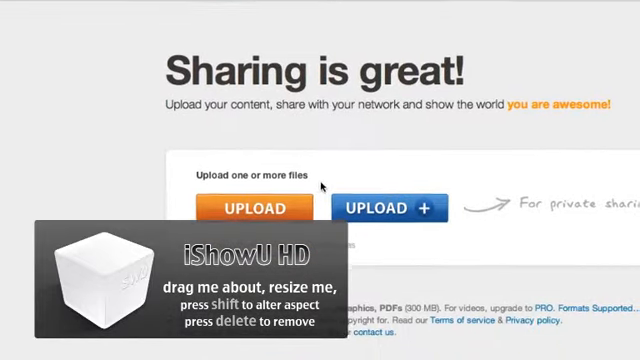